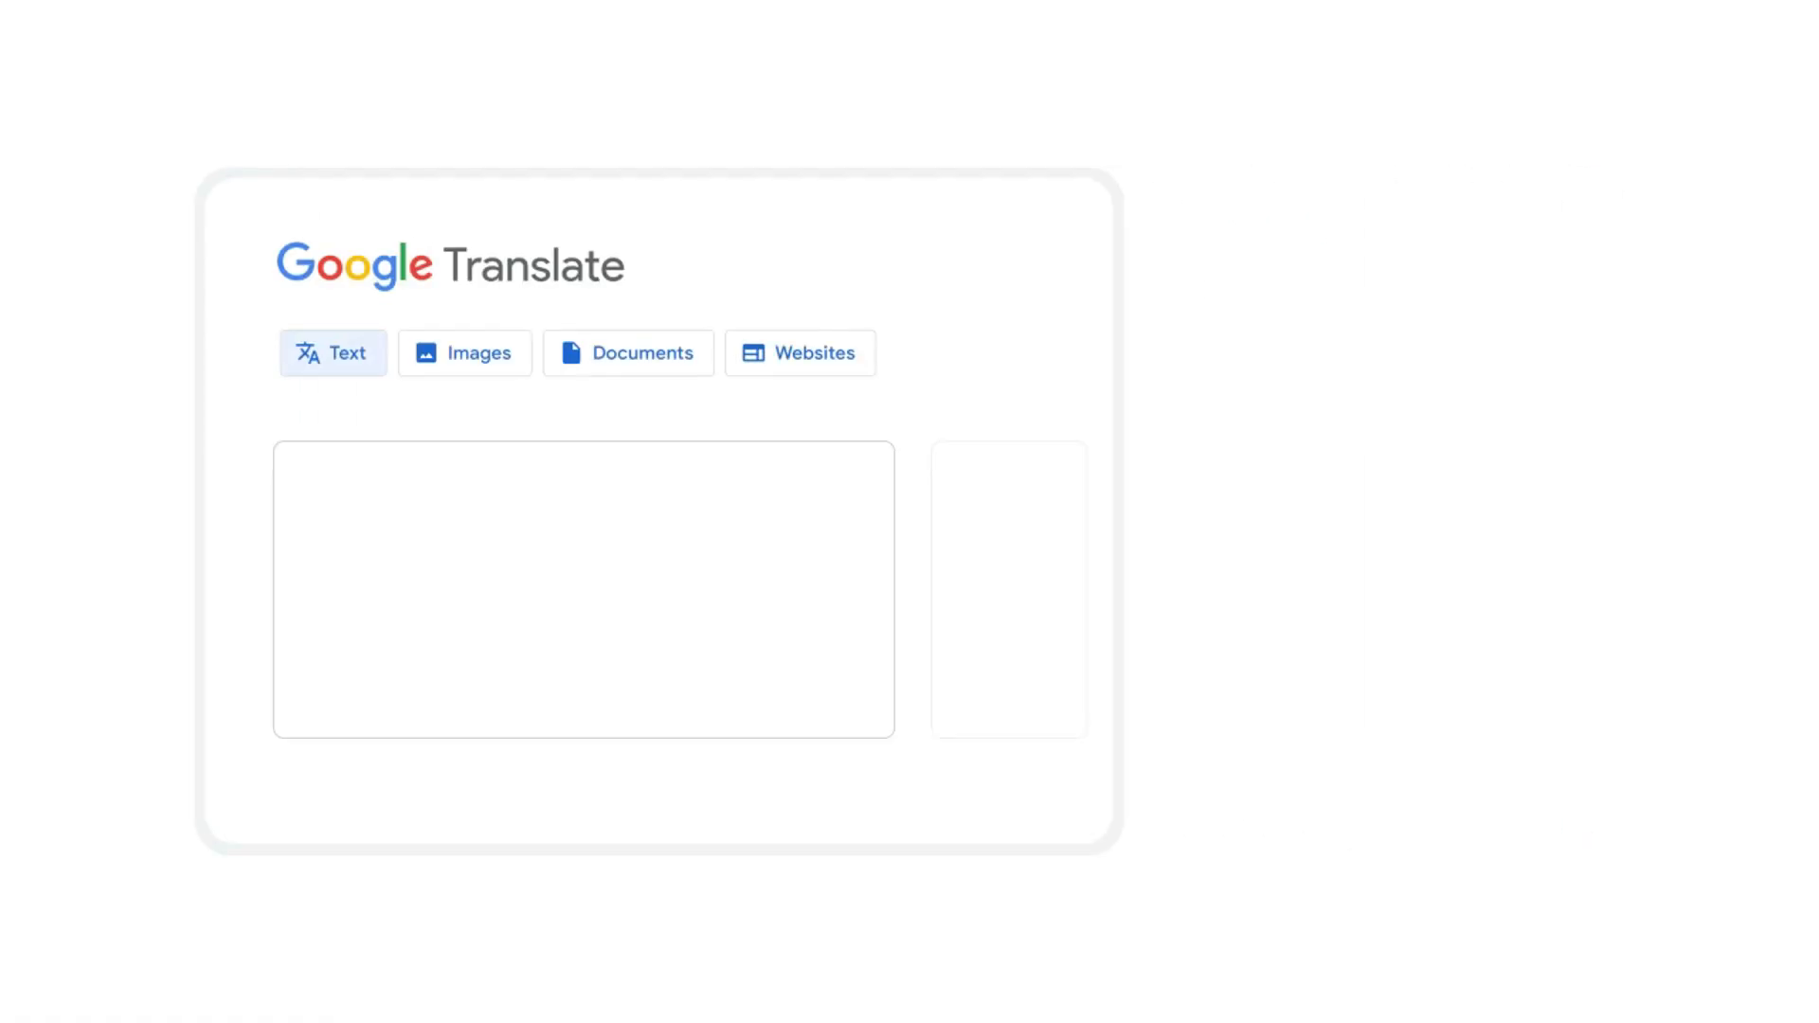
- Watch the mockup type 'Welcome to thi', translate it to 'Bienvenue dans ce tutoriel', then continue
text(Welcome to thi)
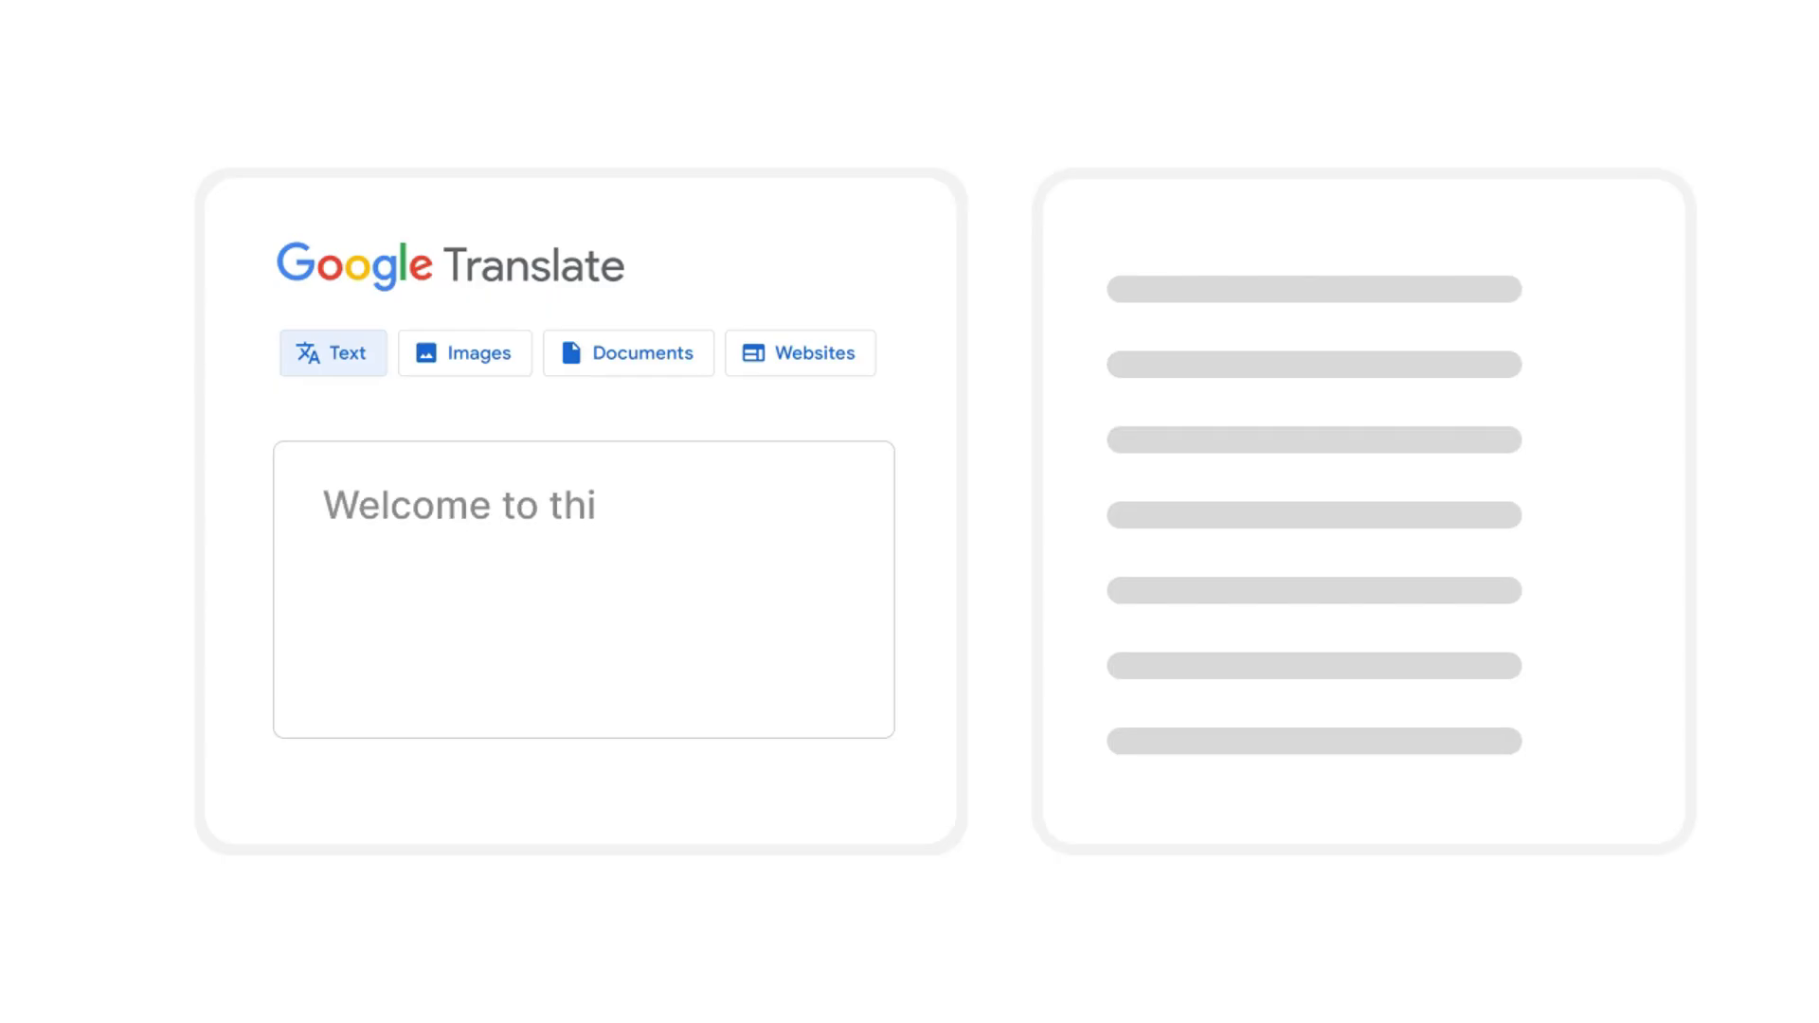
text(Bienvenue dans ce tutoriel)
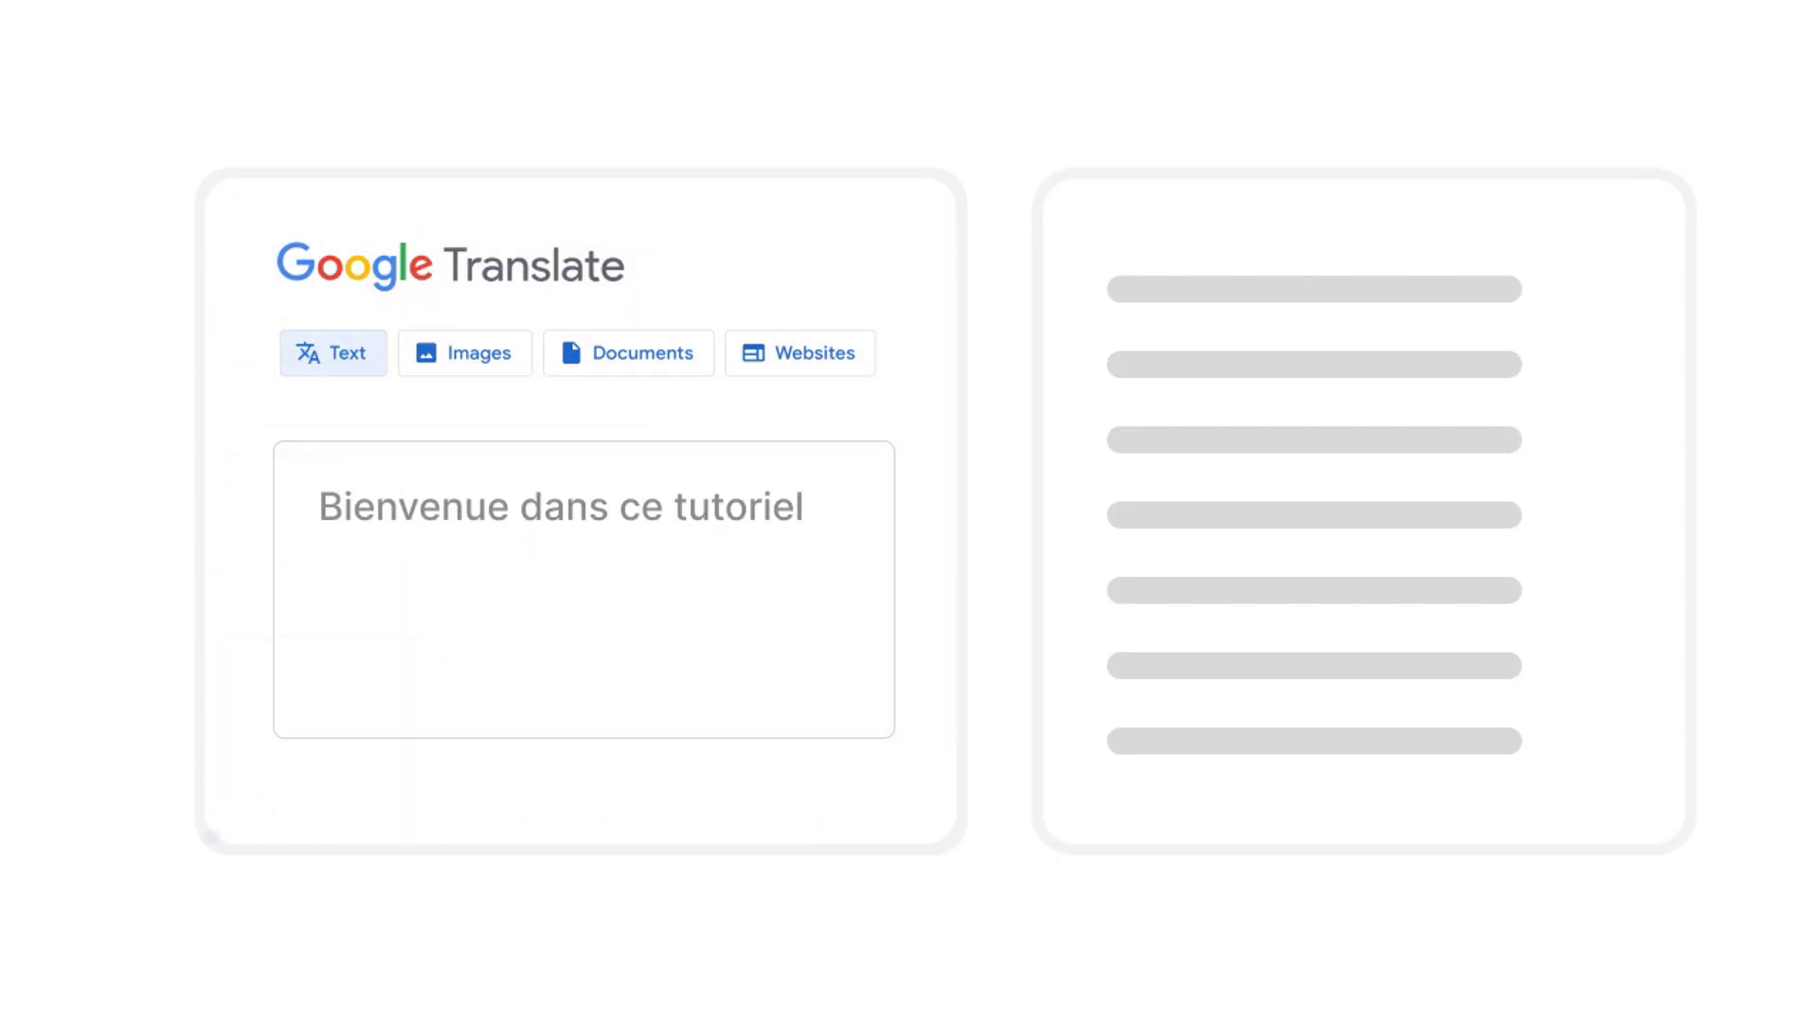
text(This tutorial covers everything you nee)
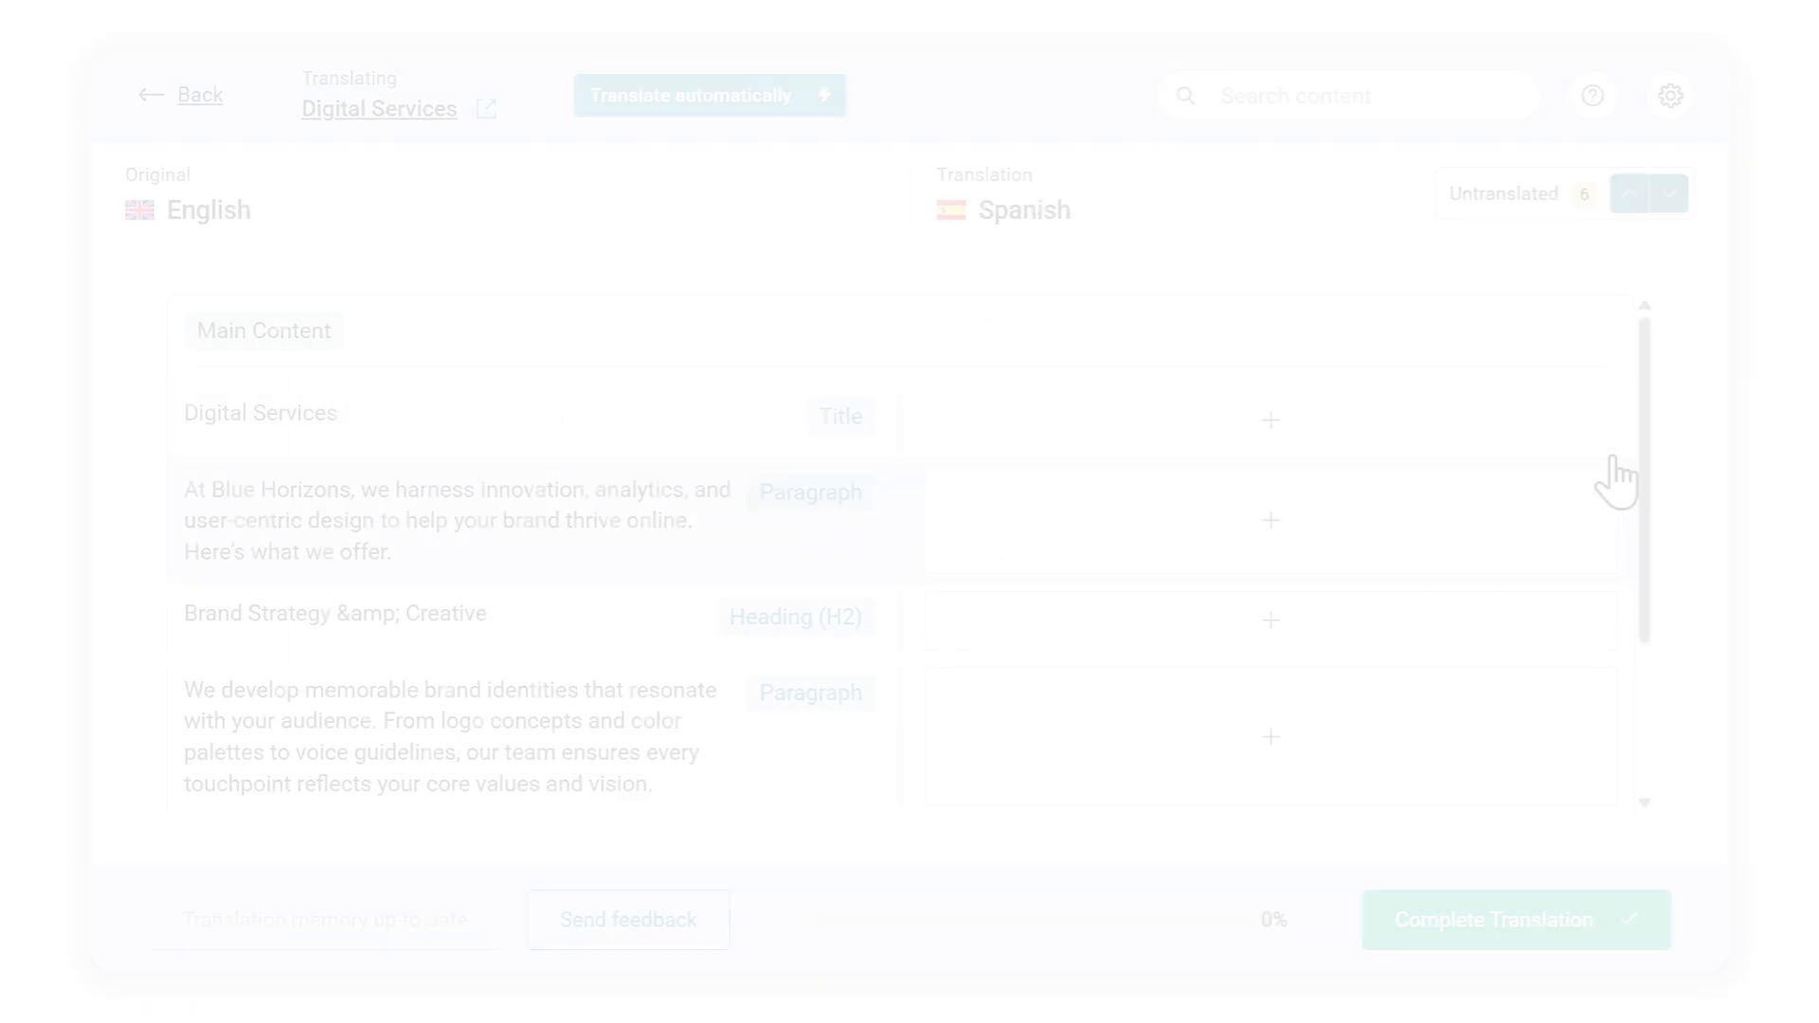
- Add the Spanish title 'Servicios Digitales', then scroll the Translation Management dashboard
click(696, 94)
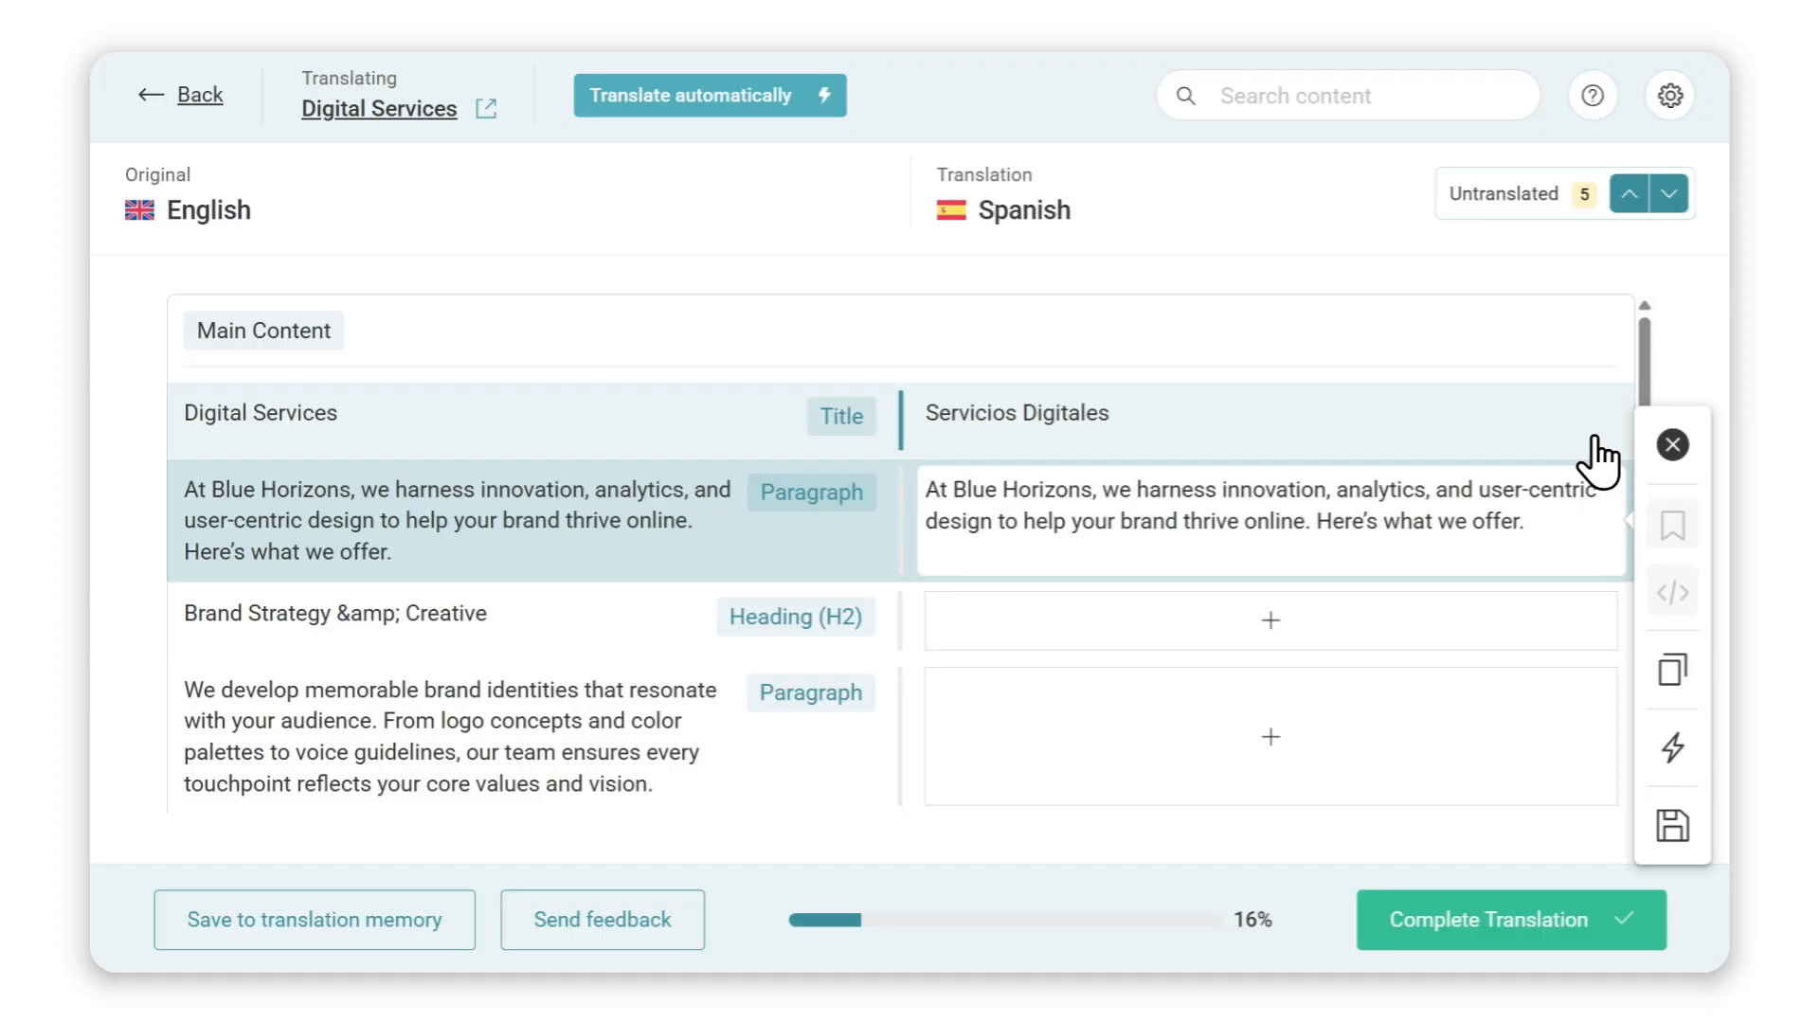
click(701, 94)
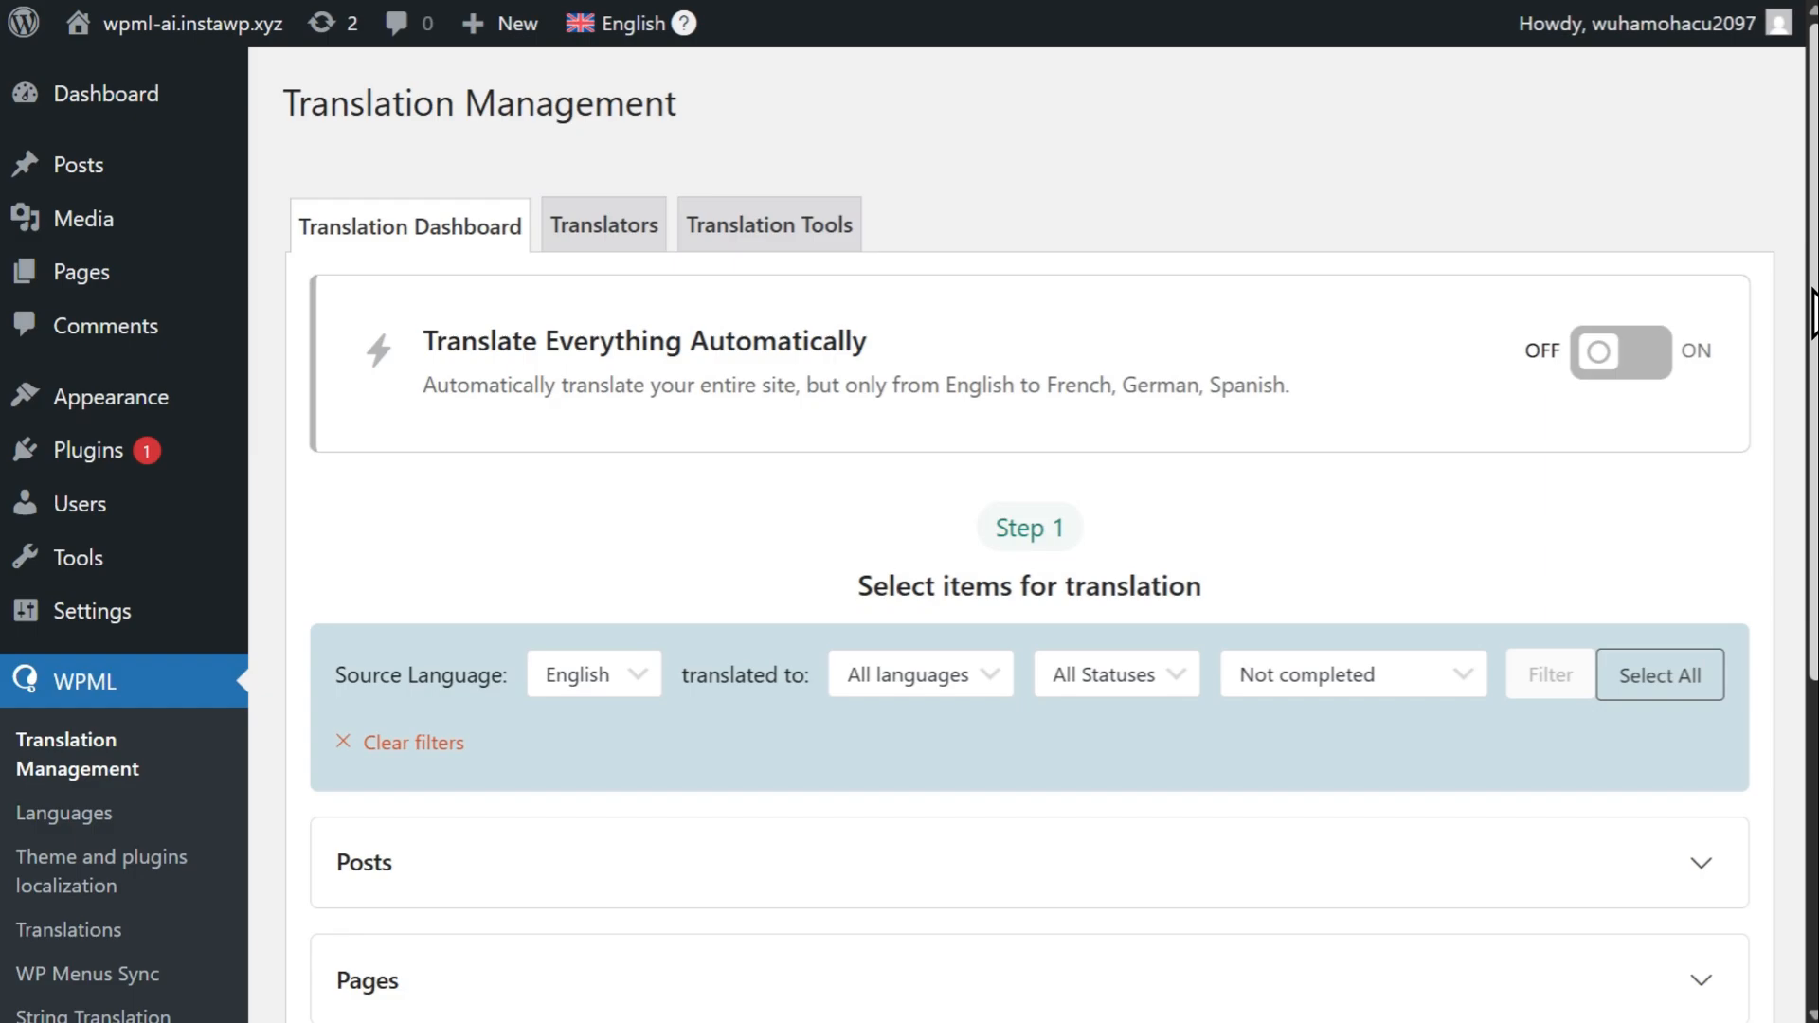
scroll(down, 3)
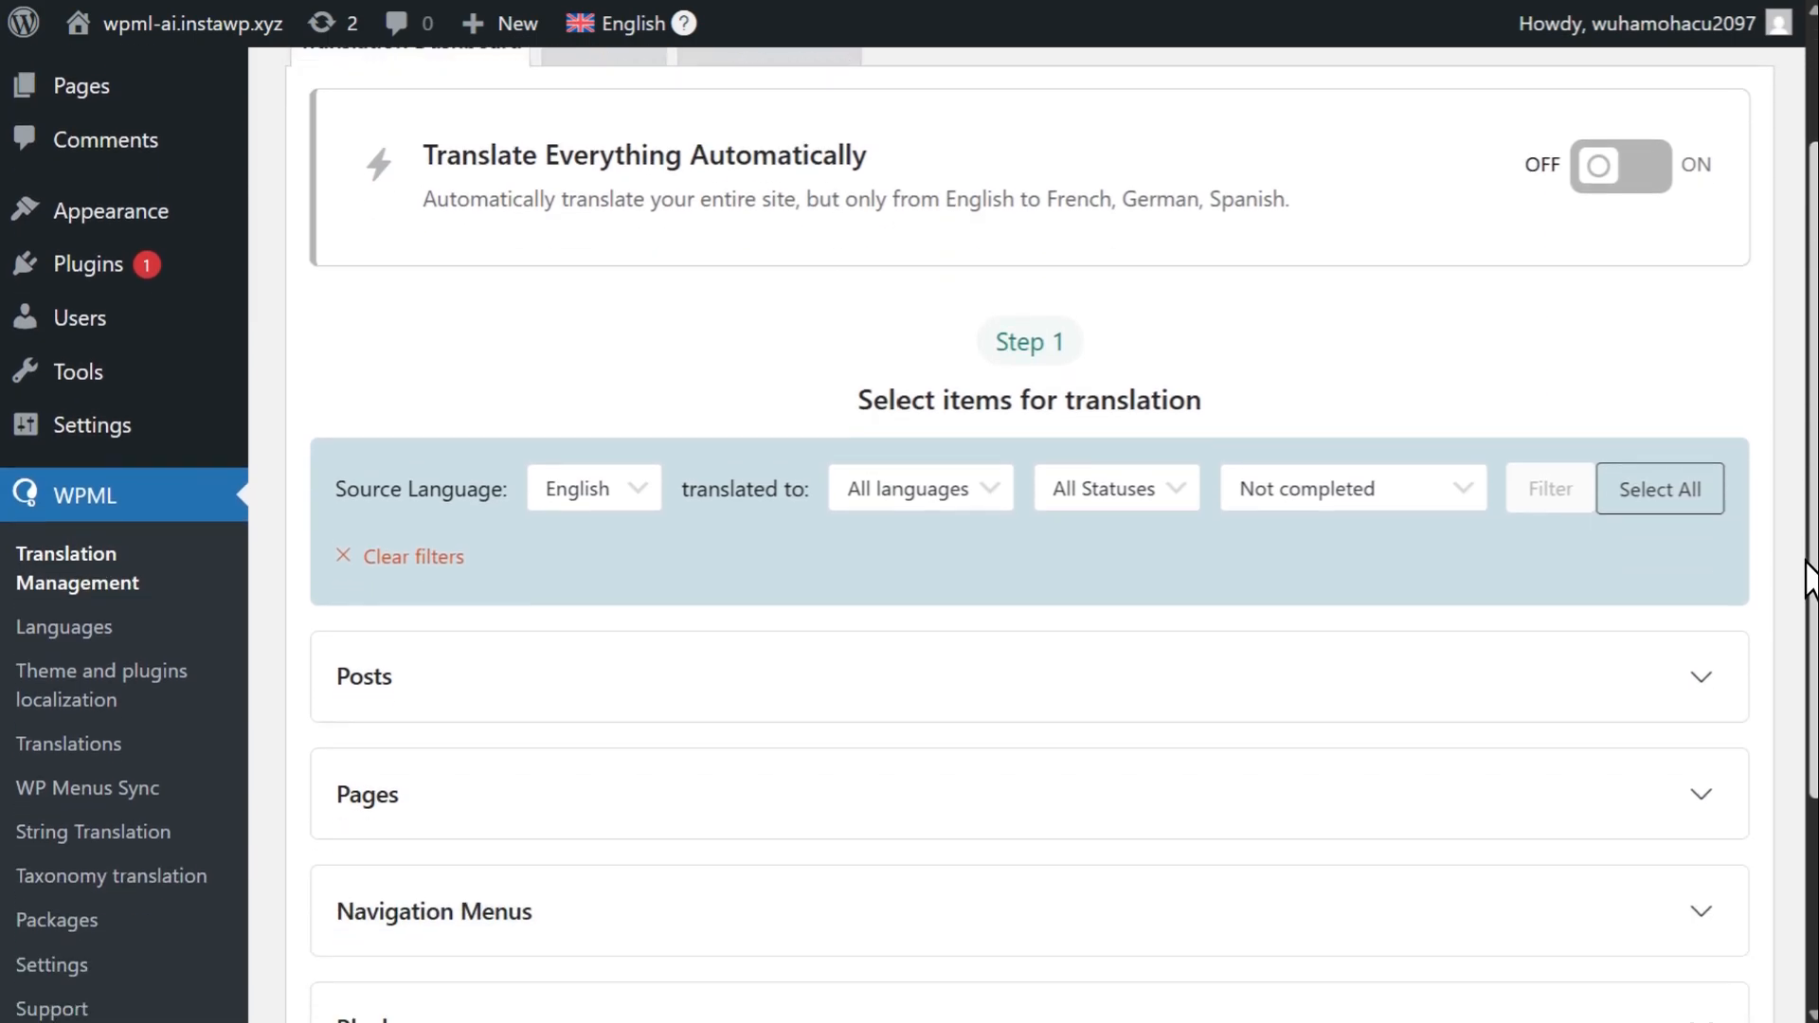